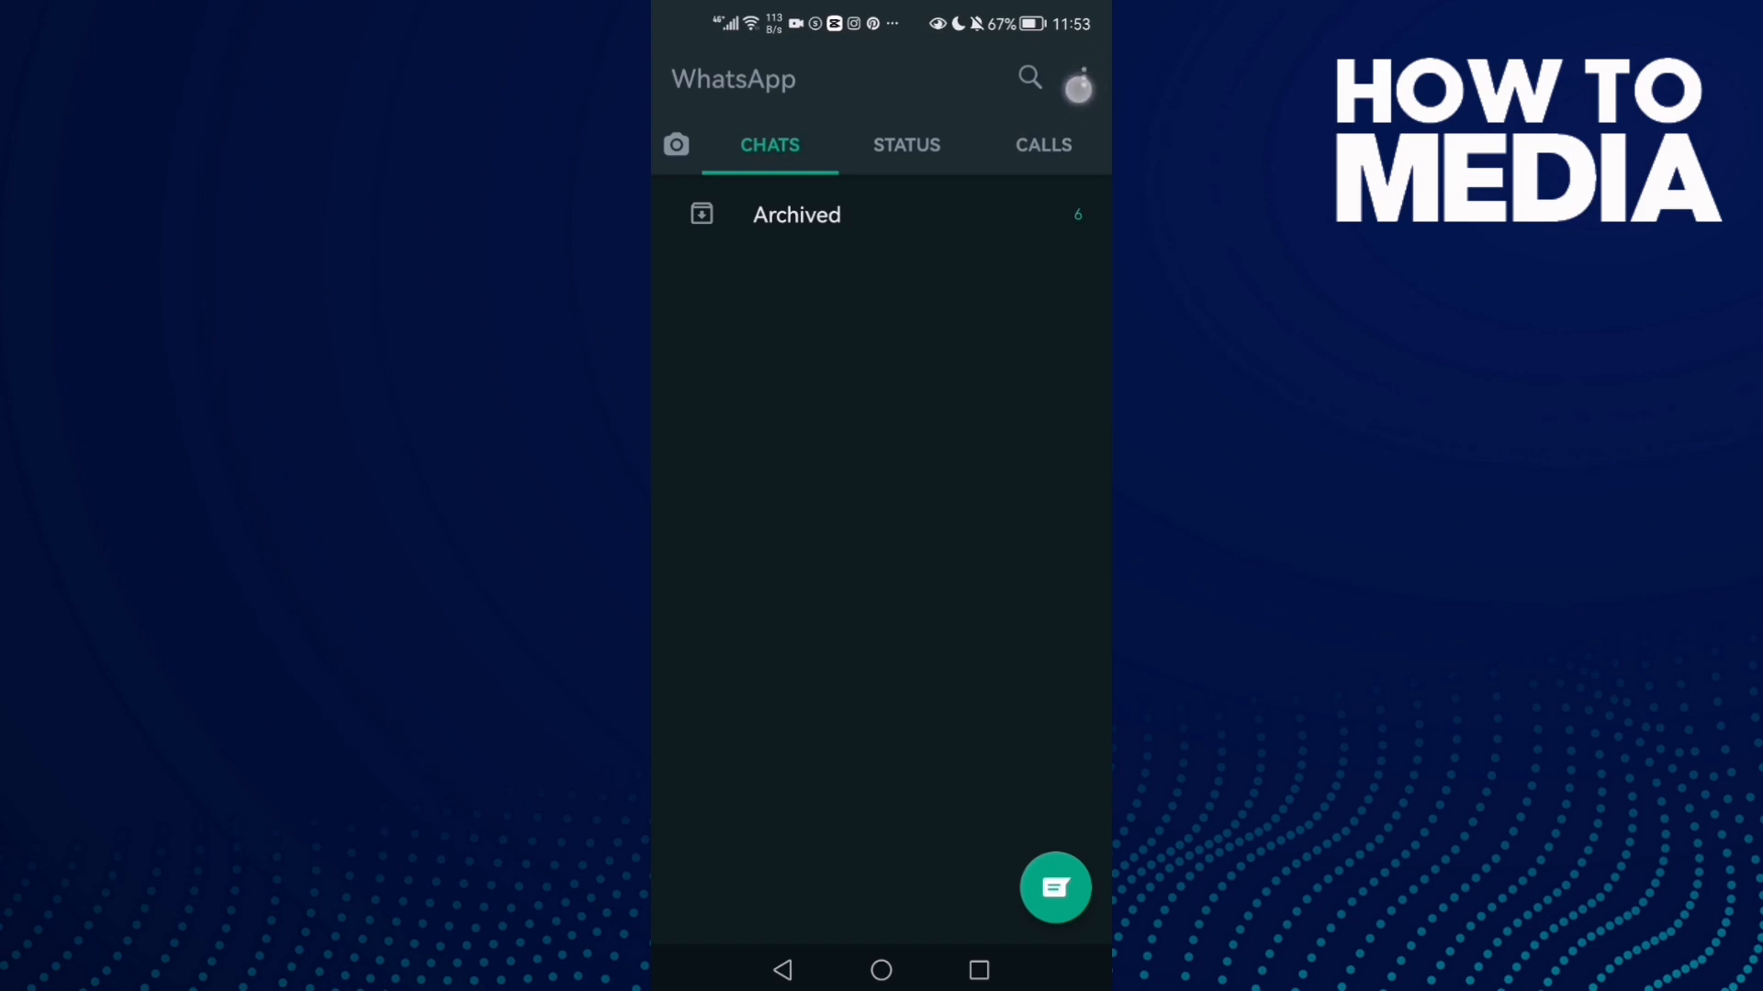
# Open WhatsApp Settings from the Chats screen's overflow menu
pyautogui.click(1076, 86)
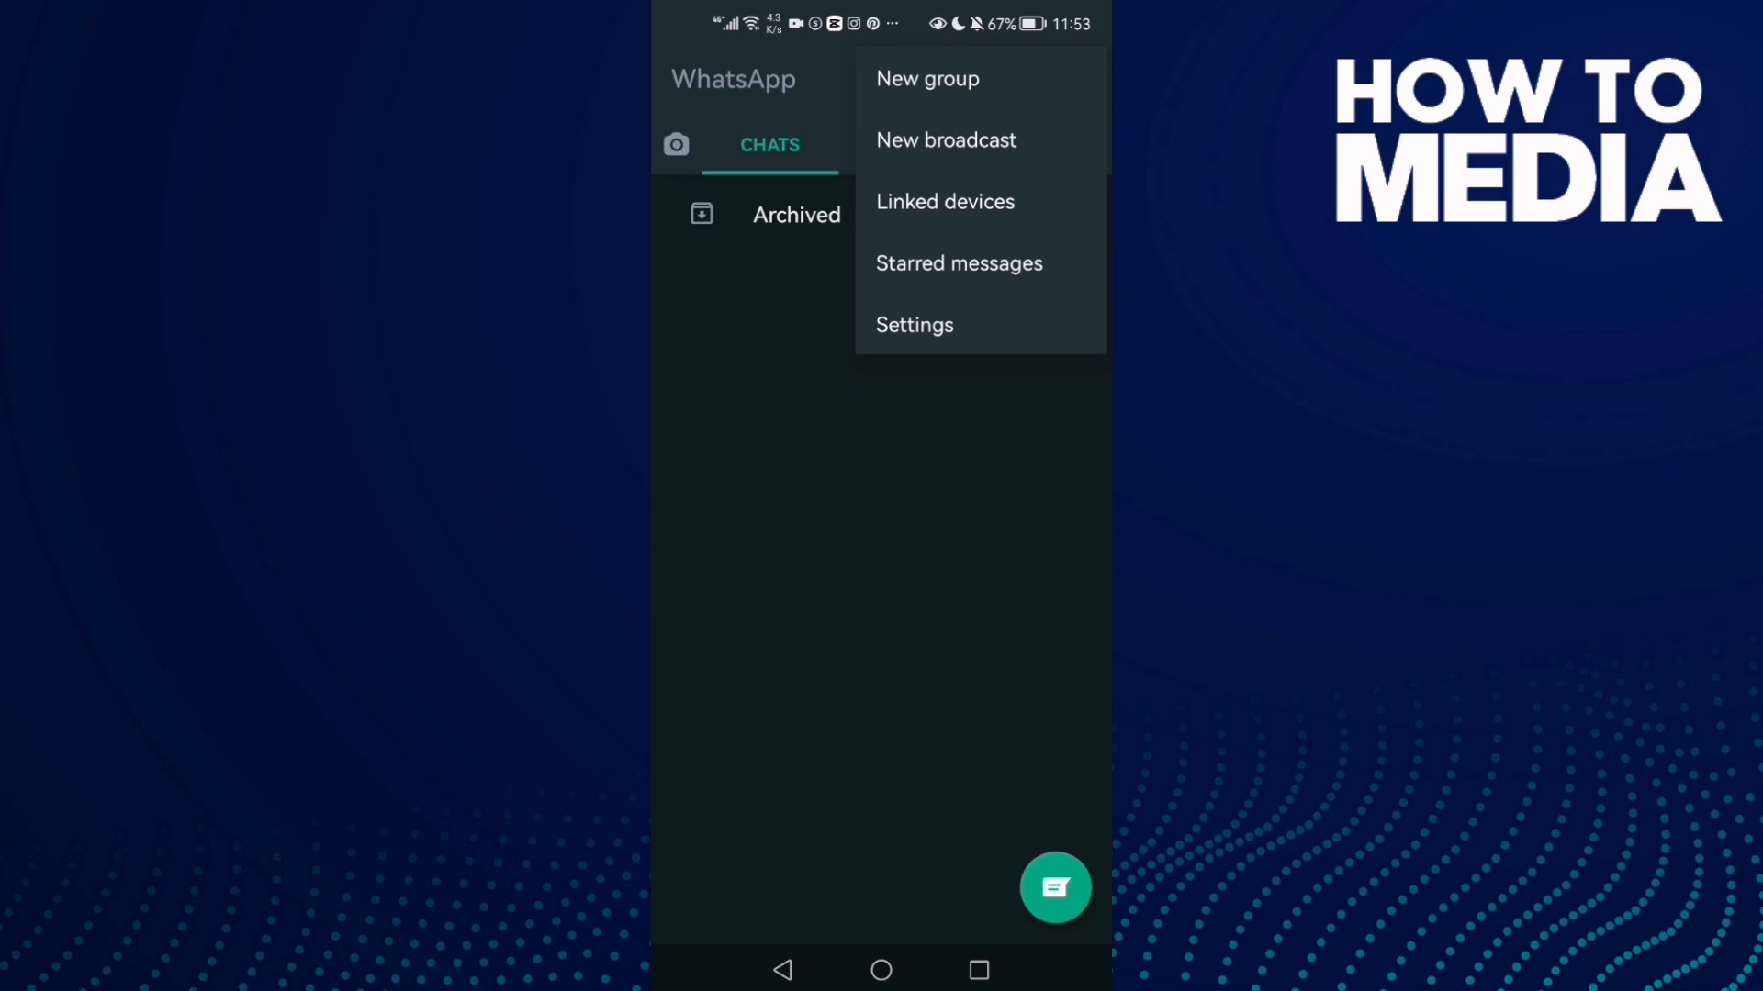
pyautogui.click(914, 325)
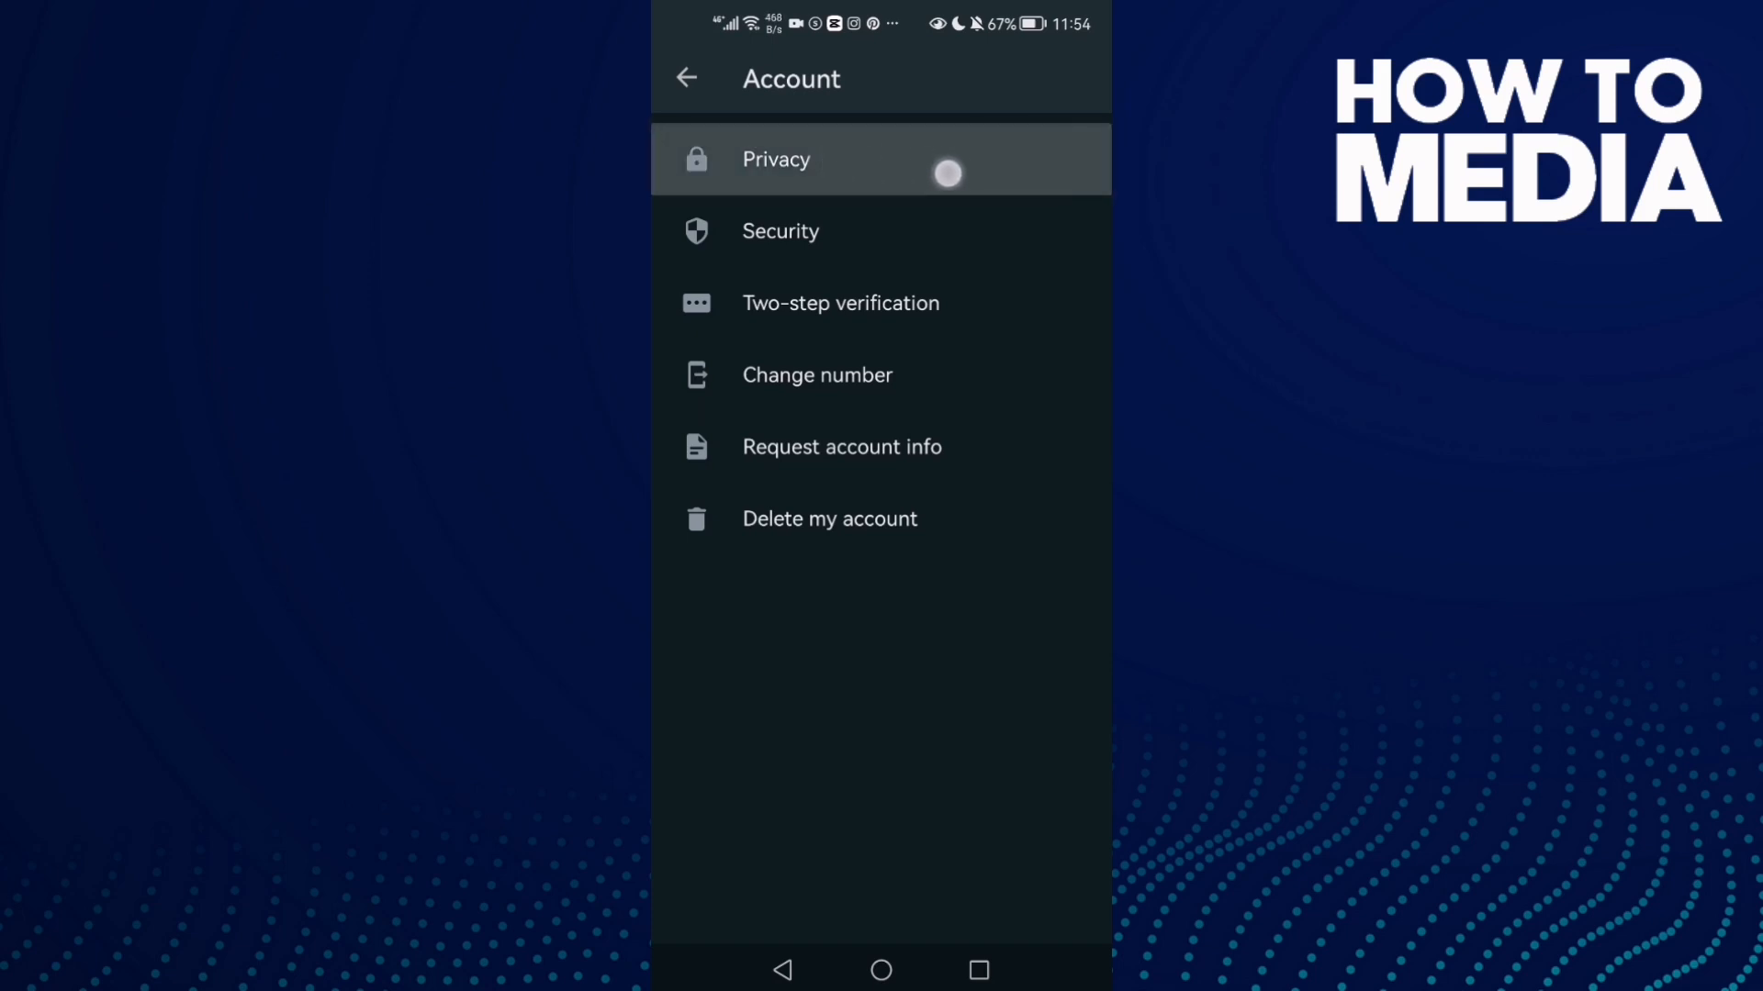
# Go from Privacy to the Last seen options, currently set to Nobody
pyautogui.click(776, 159)
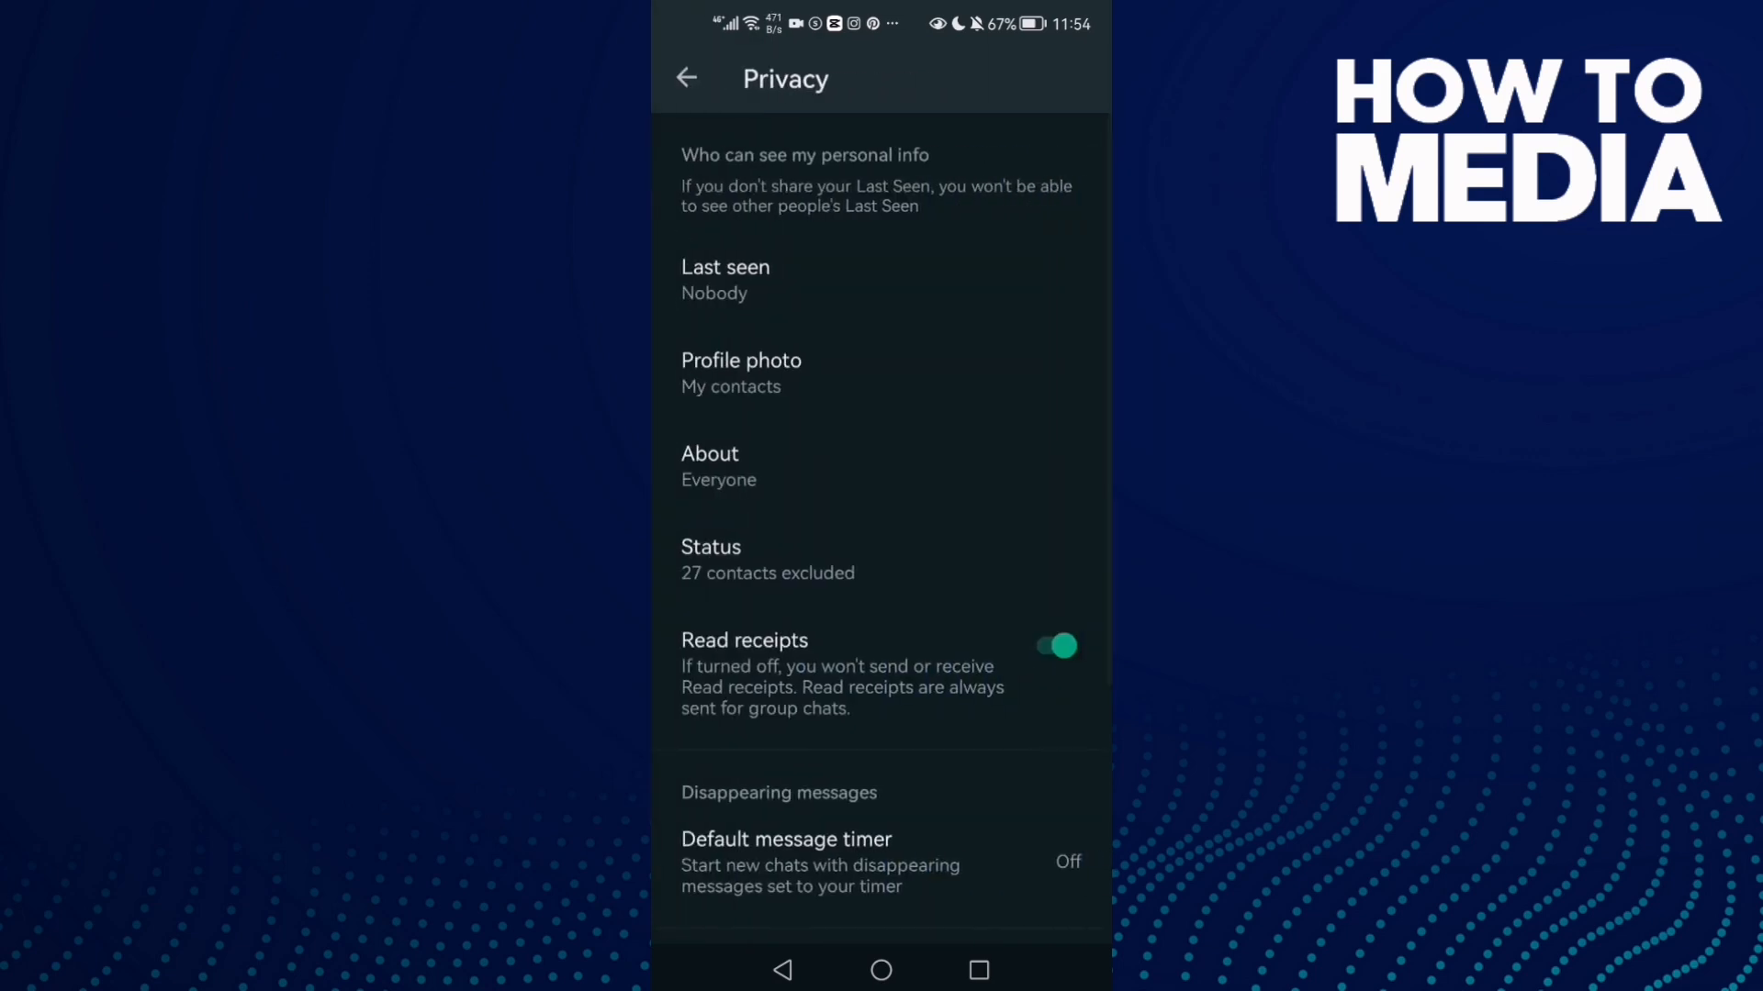
pyautogui.click(726, 279)
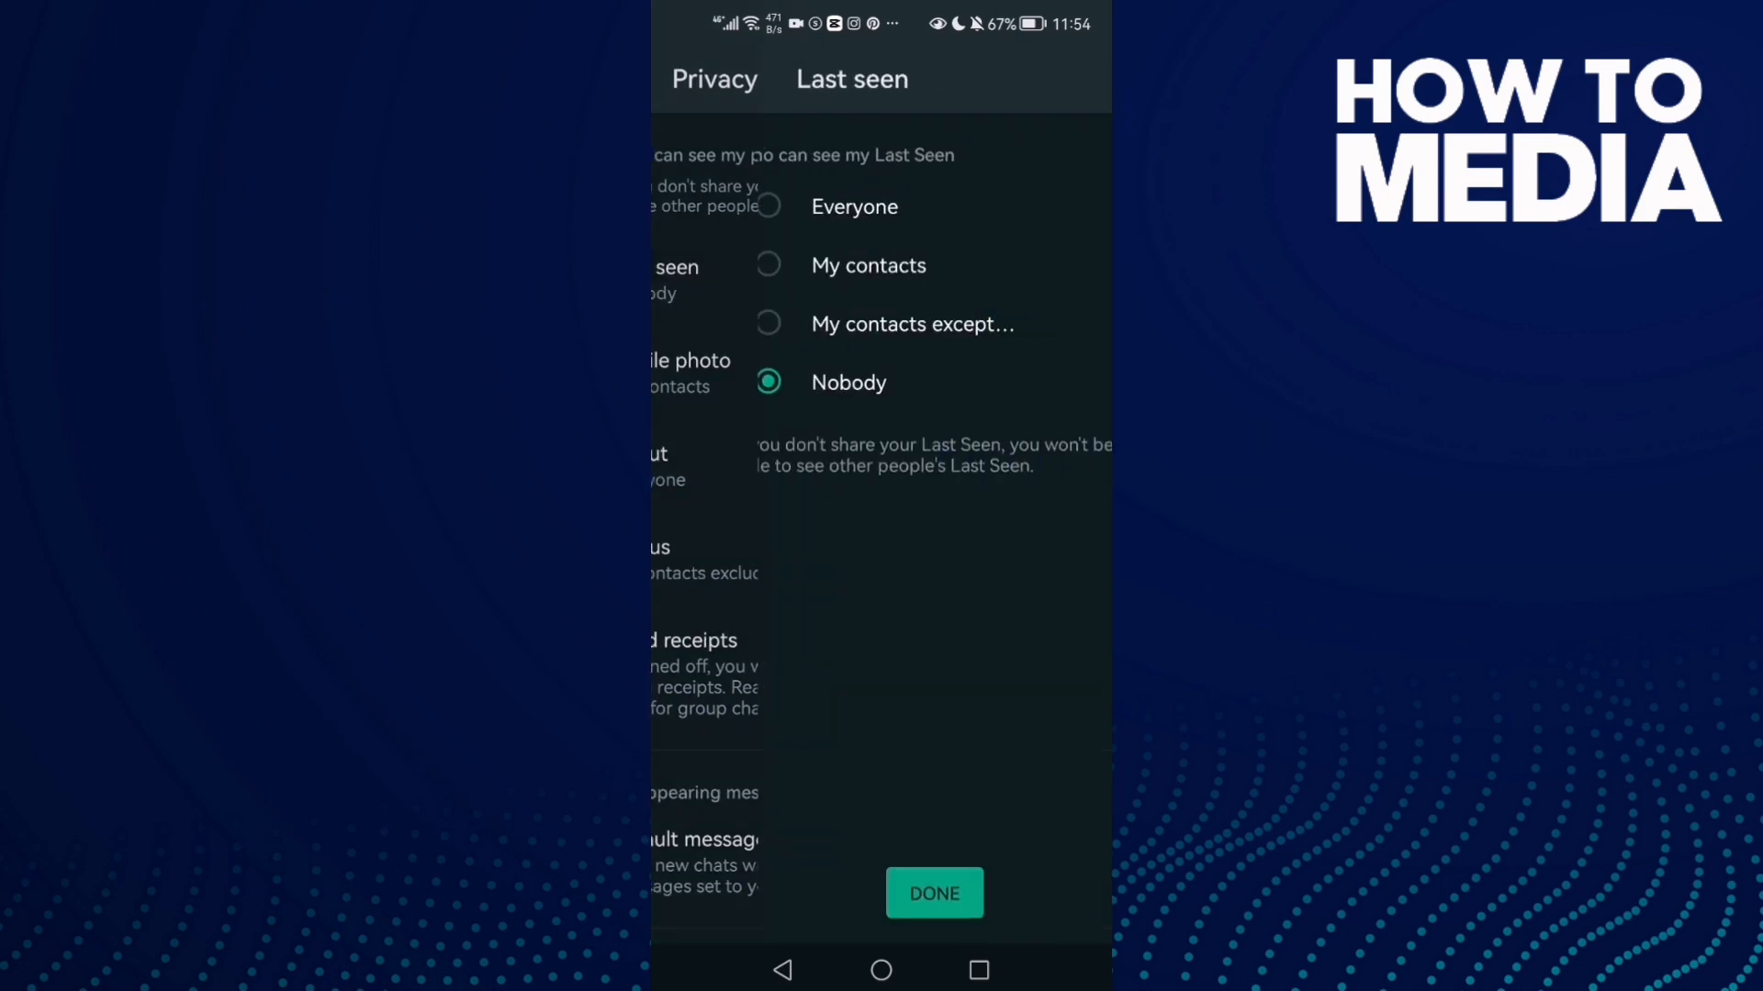